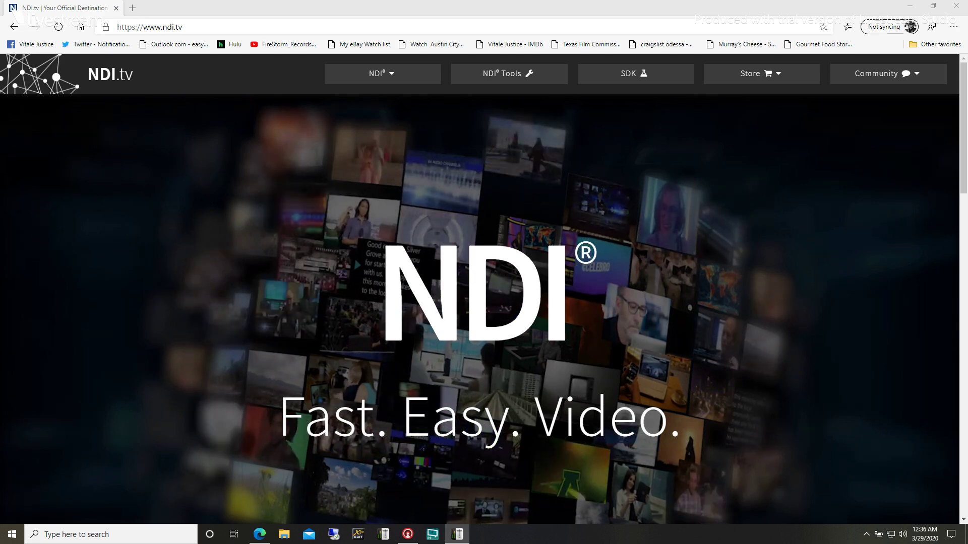
Browse the NDI Tools page on ndi.tv down to its list of free tools
left_click(509, 73)
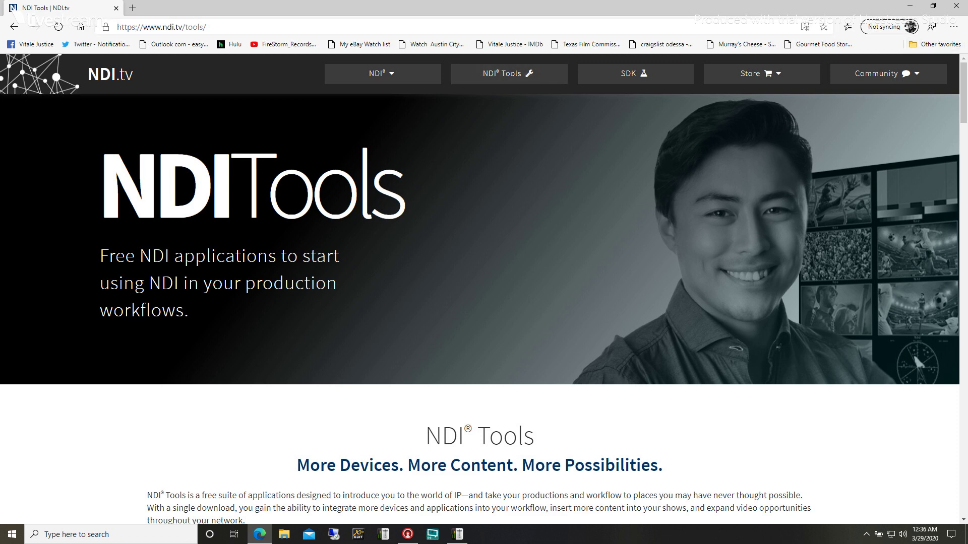
scroll("down", 3)
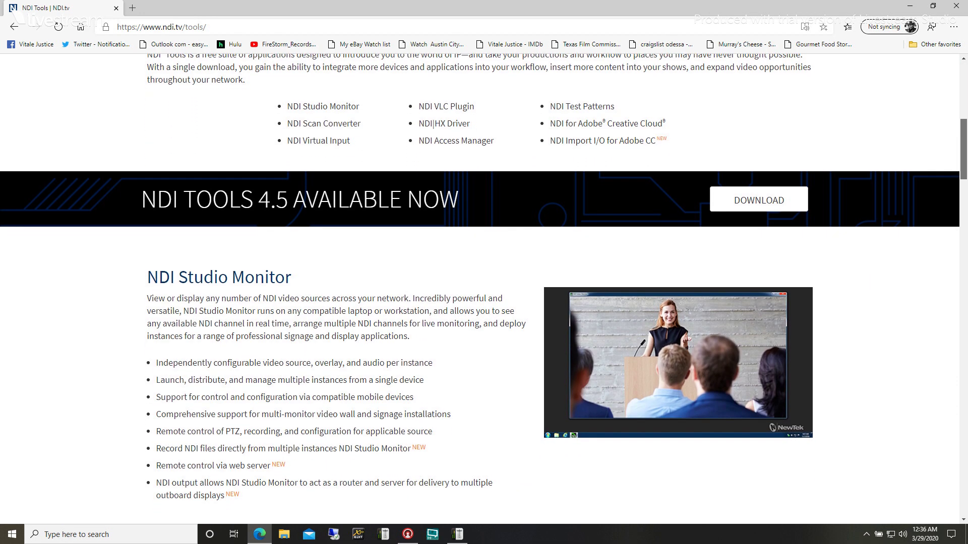
scroll("down", 3)
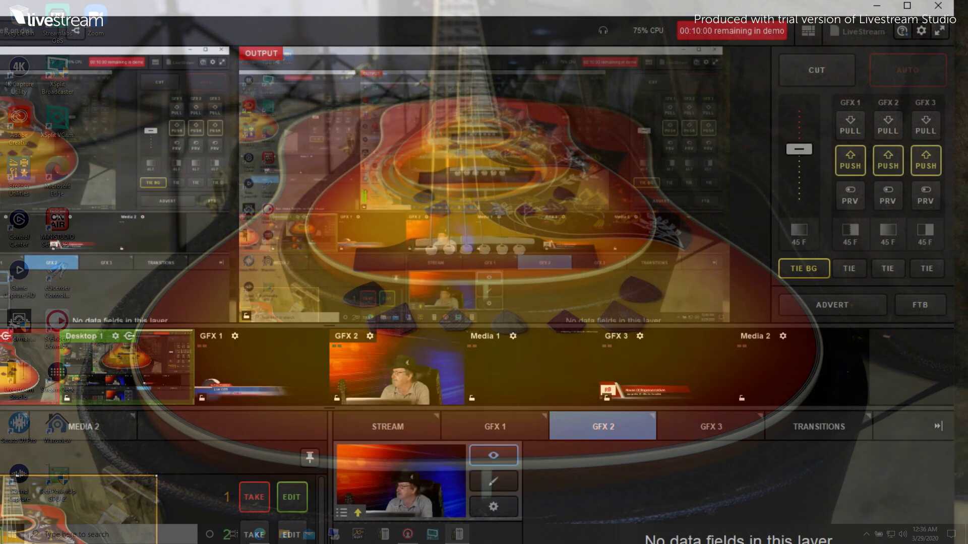
Check Livestream Studio's Outputs settings show Program as the NDI output, then cancel
left_click(921, 31)
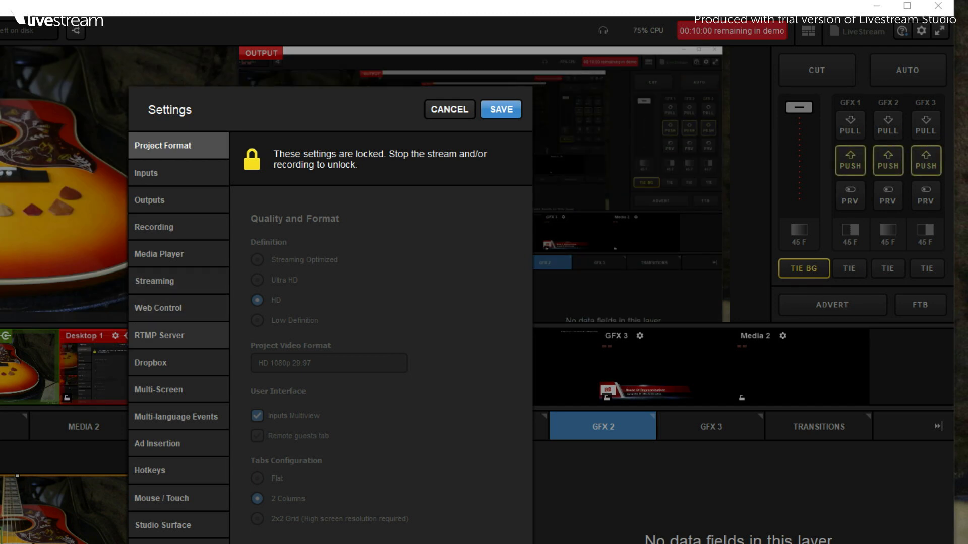
left_click(150, 198)
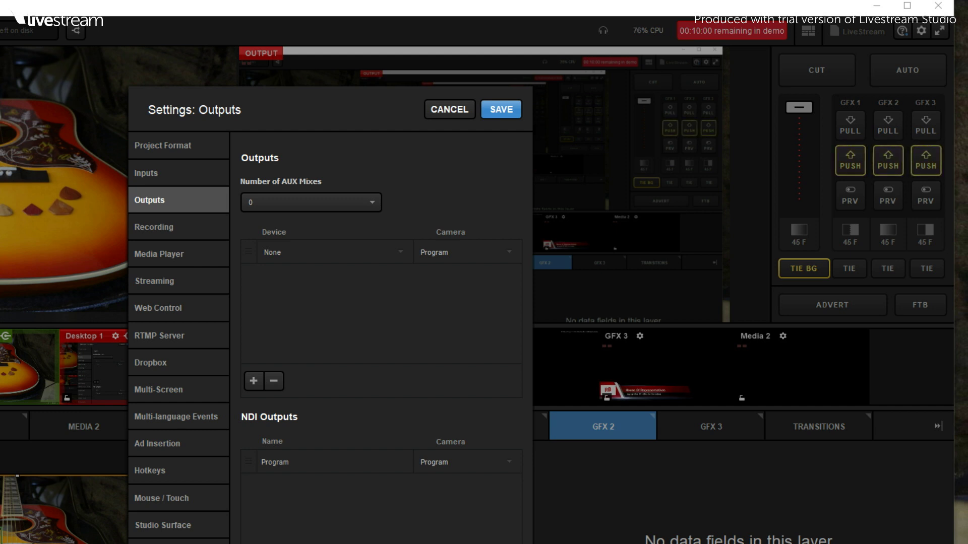
left_click(466, 462)
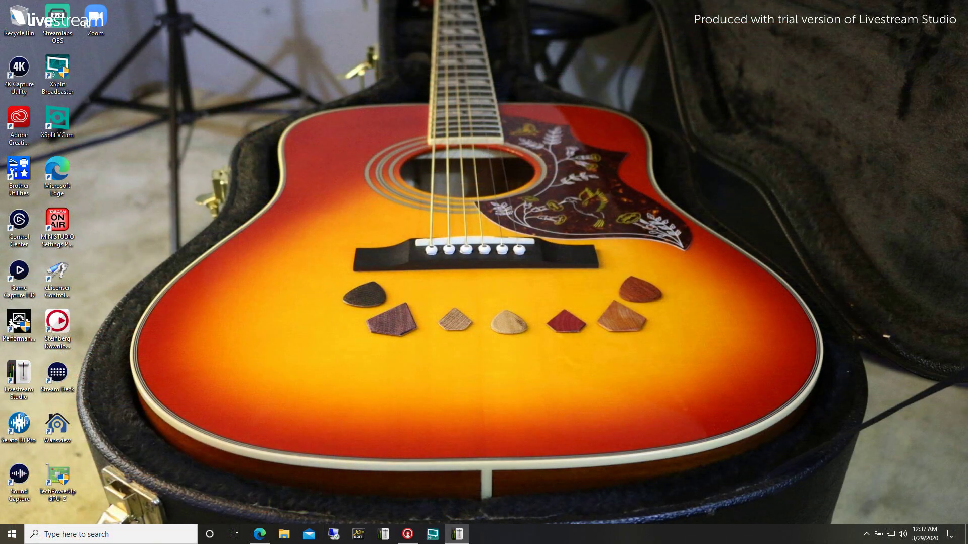
Expand the NDI 4 Tools folder in Start, then switch to Edge showing zoom.us
left_click(10, 534)
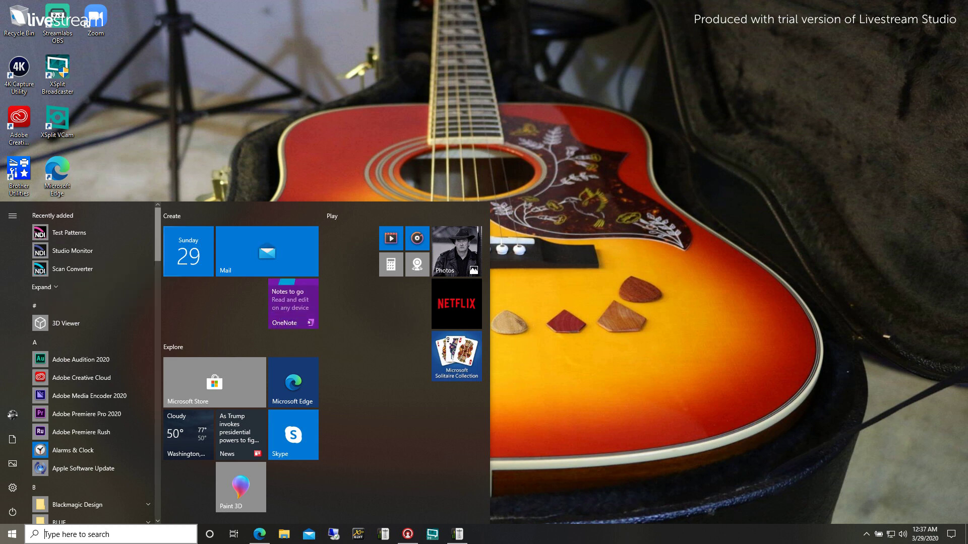
scroll("down", 3)
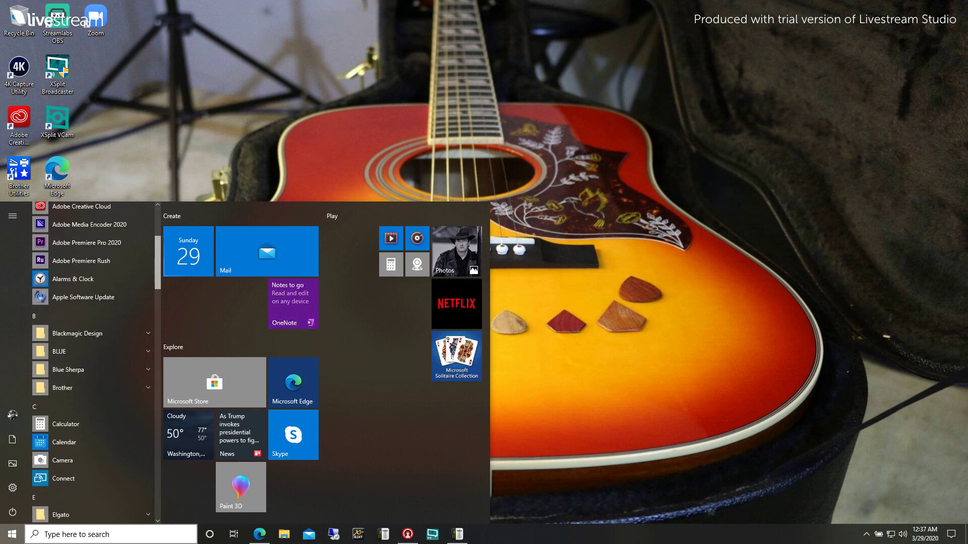
scroll("down", 3)
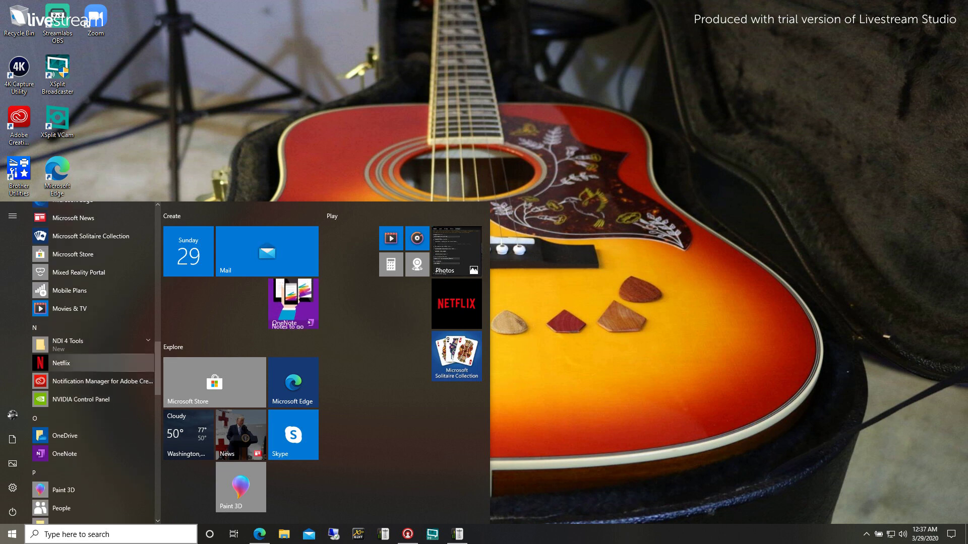
left_click(67, 344)
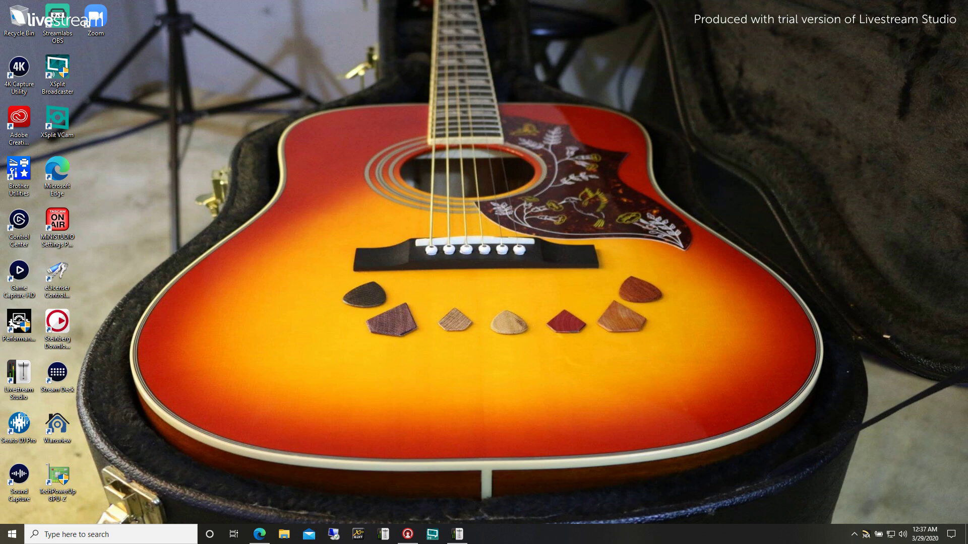
left_click(259, 534)
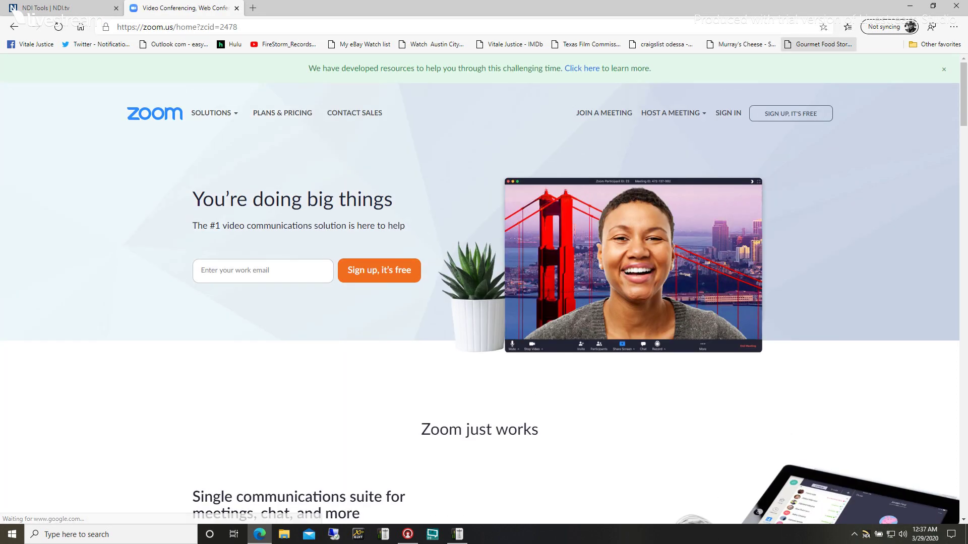
Sign in on zoom.us and open the meeting in the Zoom desktop app
left_click(942, 69)
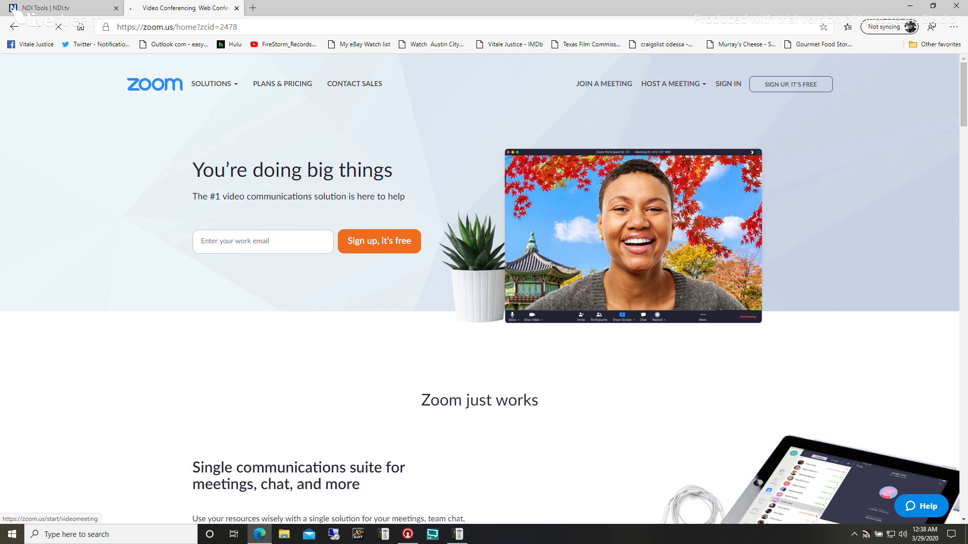
left_click(727, 83)
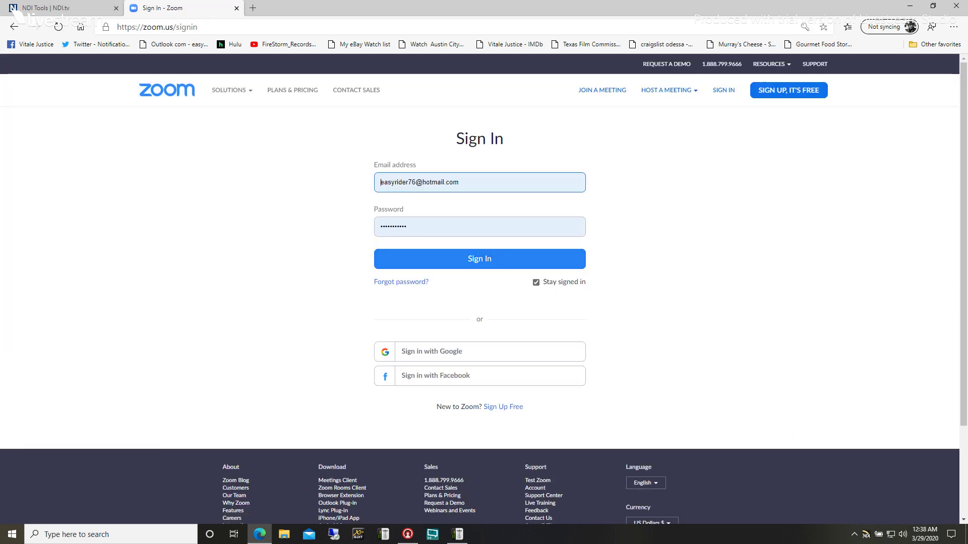
left_click(479, 259)
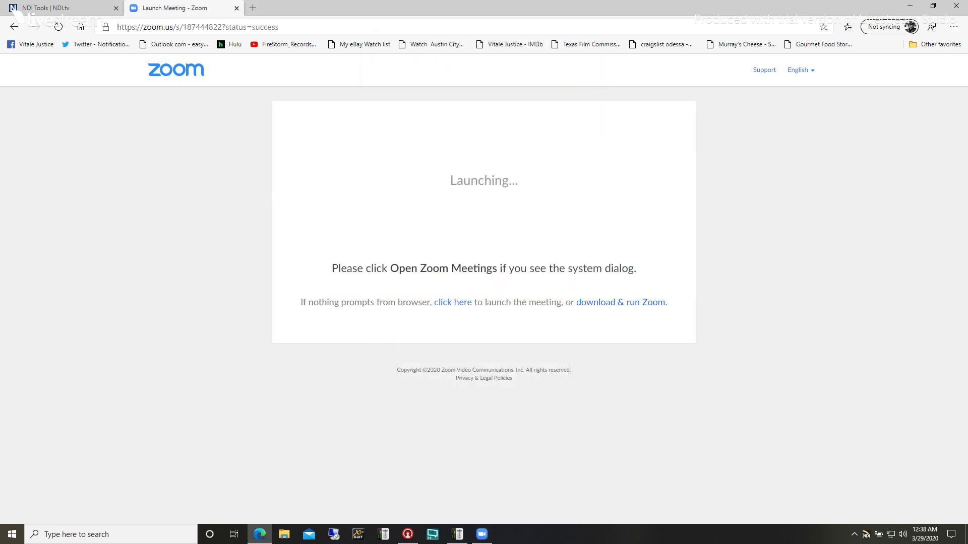
left_click(453, 302)
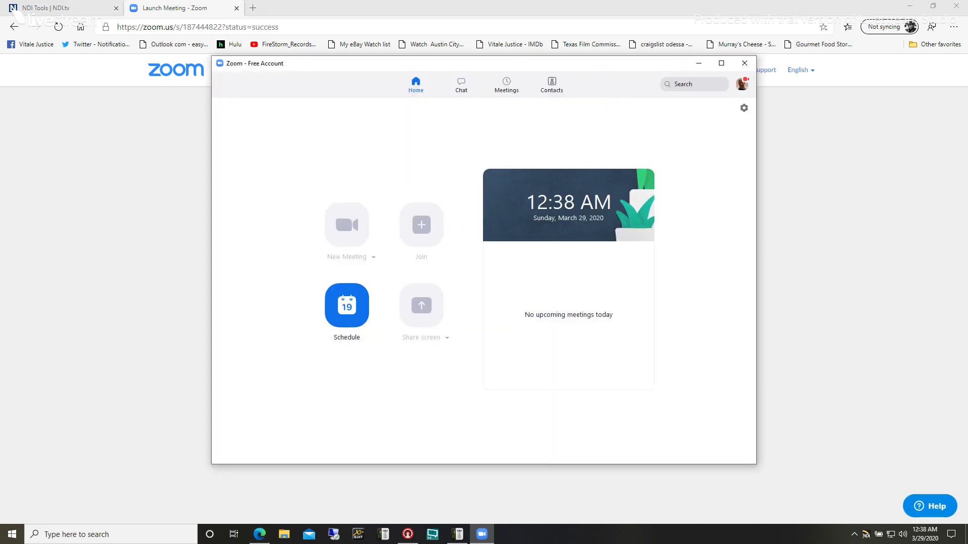
Start a new instant meeting and show the Join Audio options menu
left_click(346, 224)
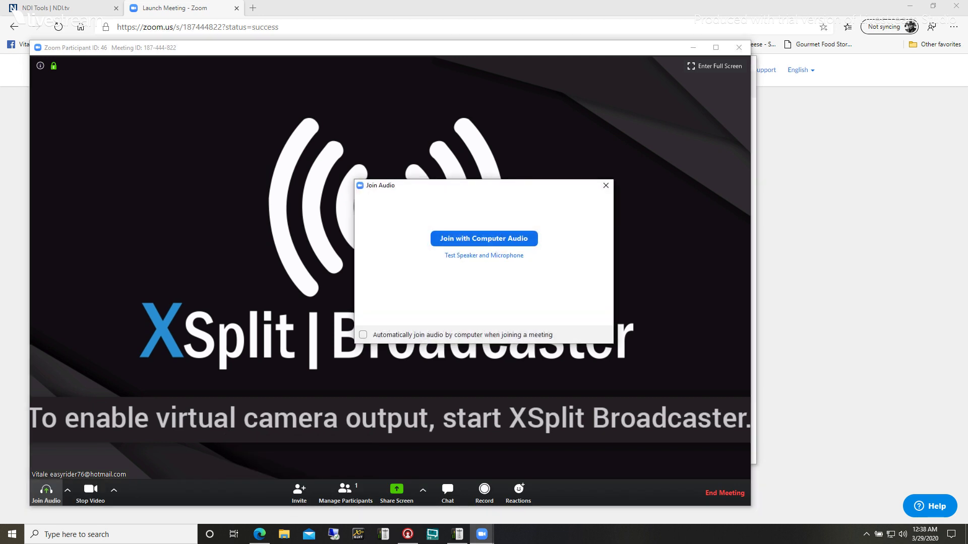
left_click(113, 490)
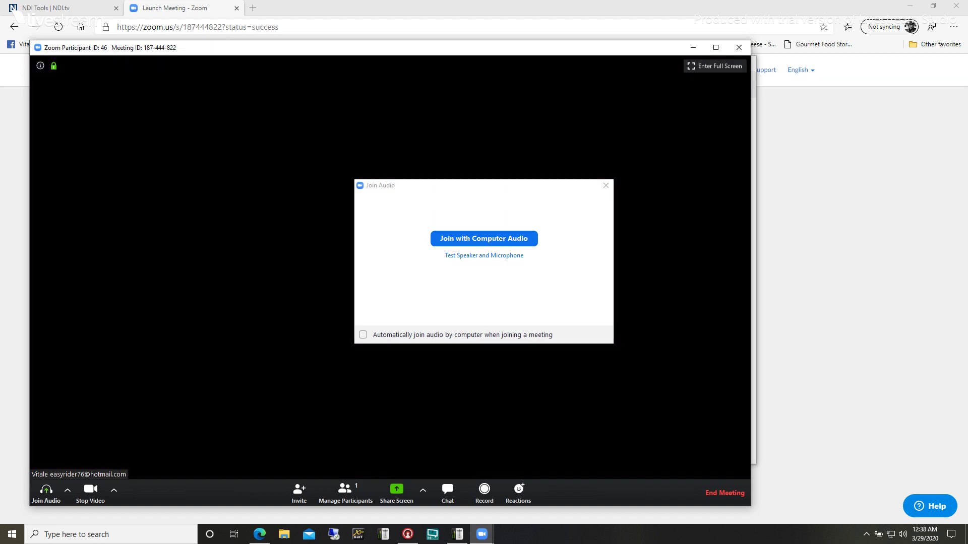
left_click(67, 492)
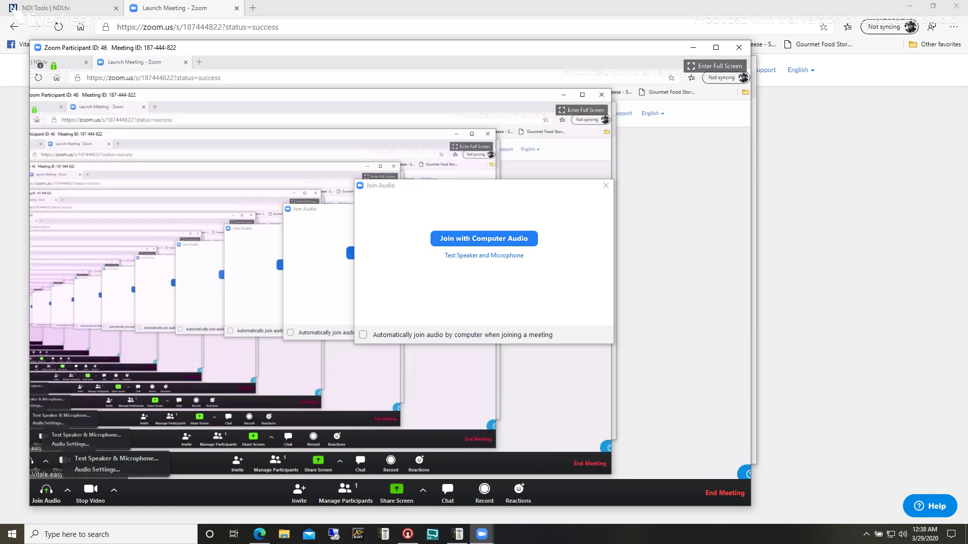
Set NDI Virtual Input as the meeting camera and enter full screen
left_click(484, 238)
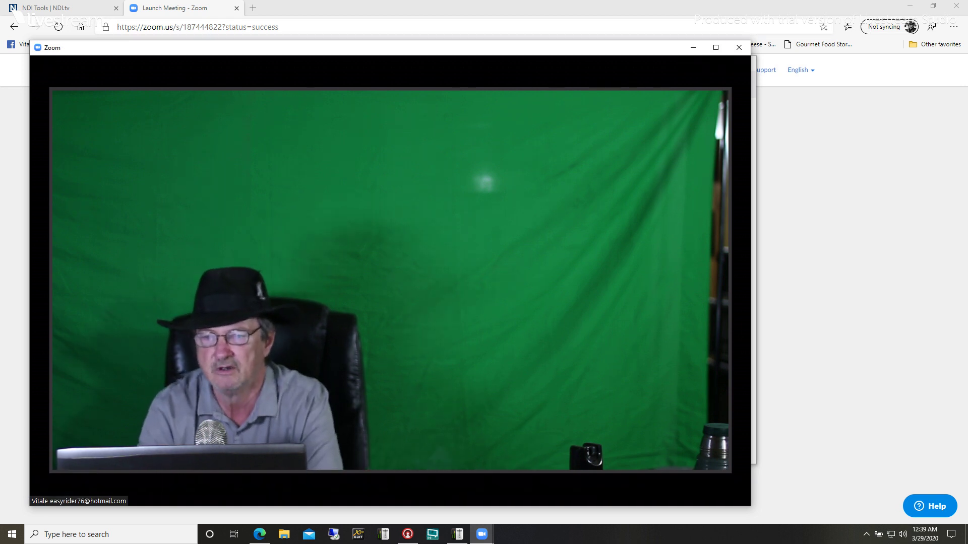
left_click(715, 47)
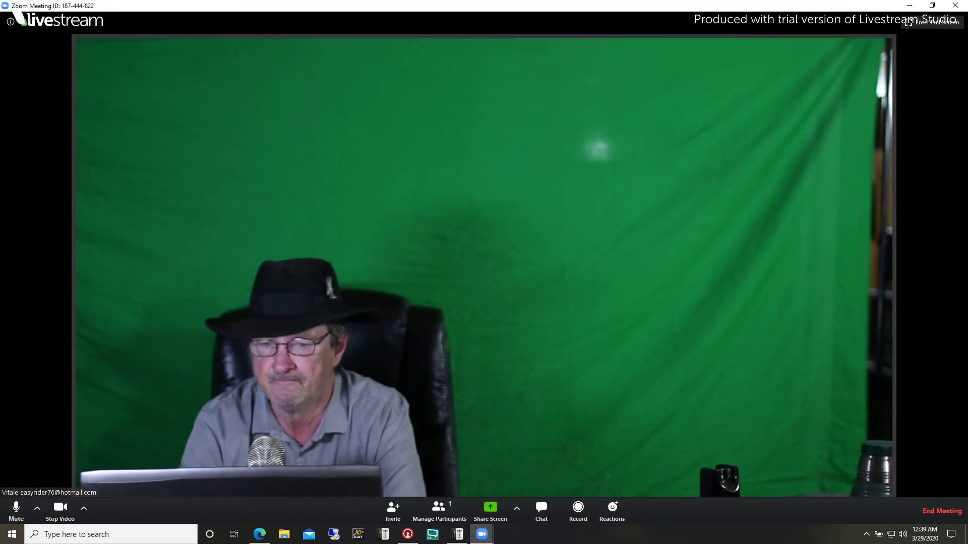